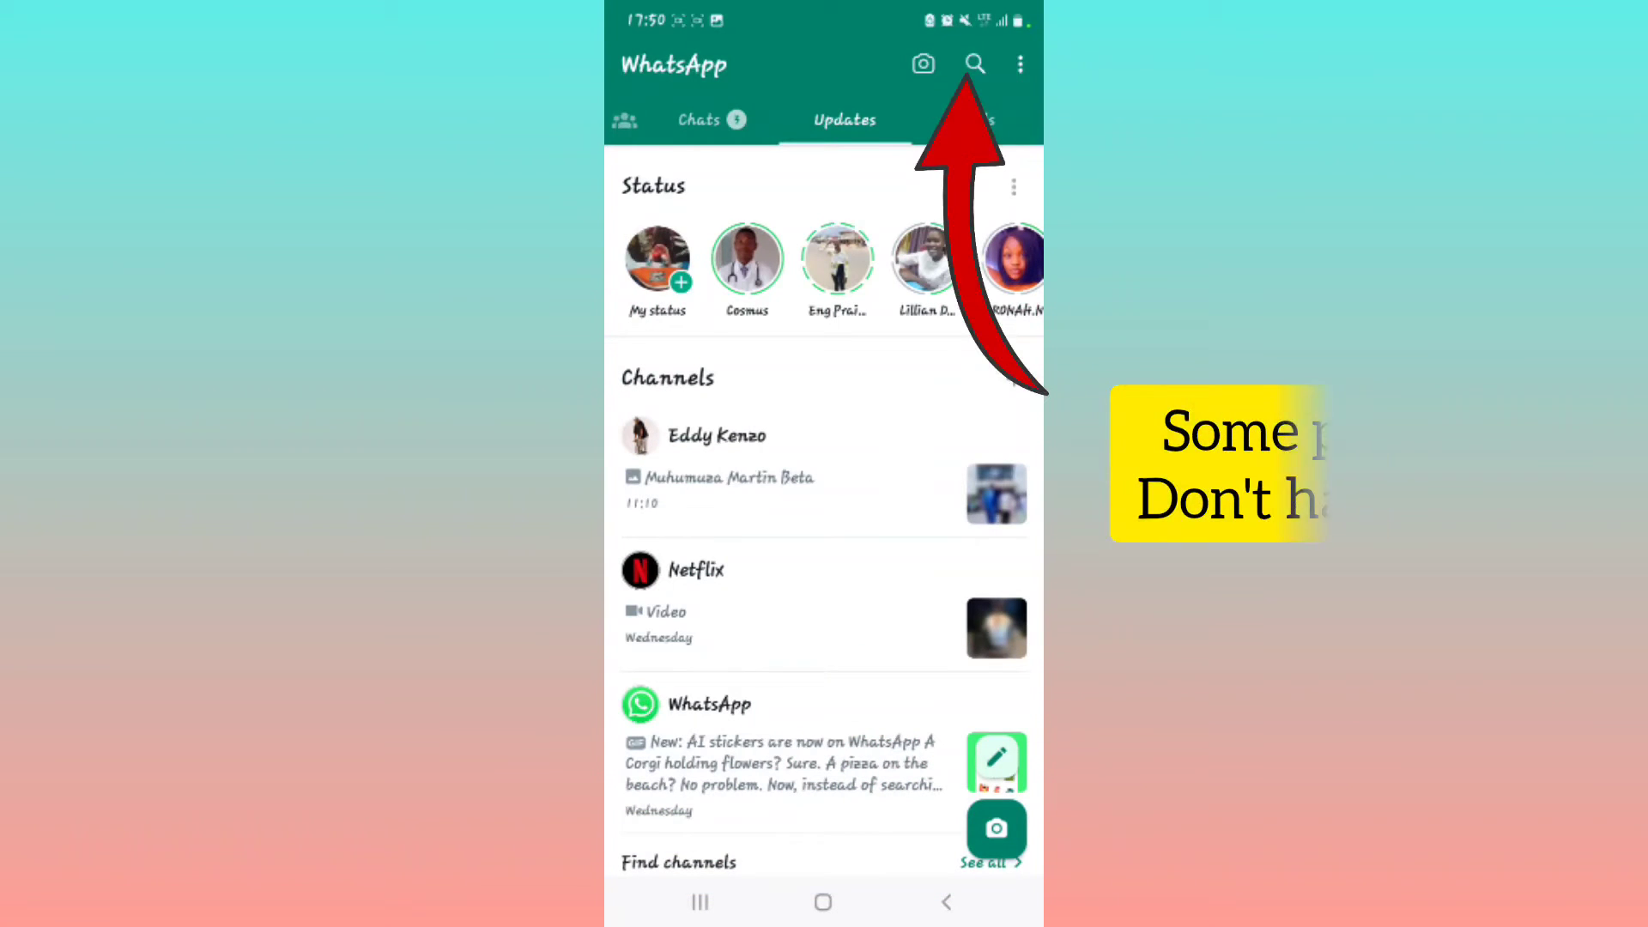
Step: Search the Updates tab for "cos" so Cosmus's status appears as a result
{"action": "left_click", "coordinate": [972, 64]}
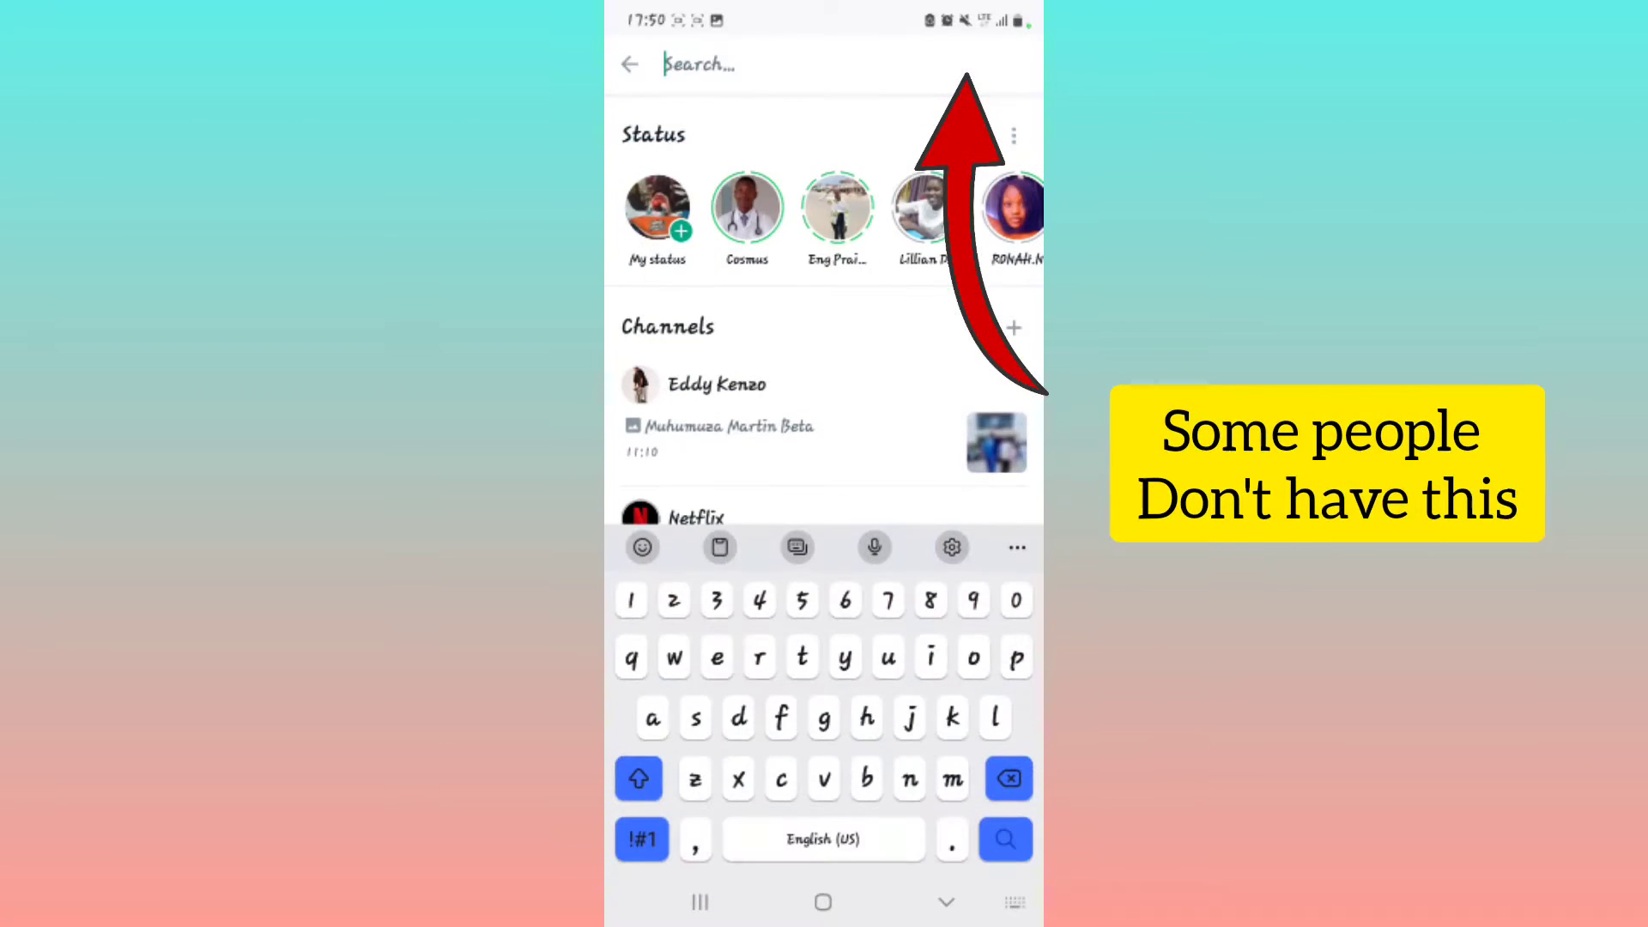
{"action": "type", "text": "cos"}
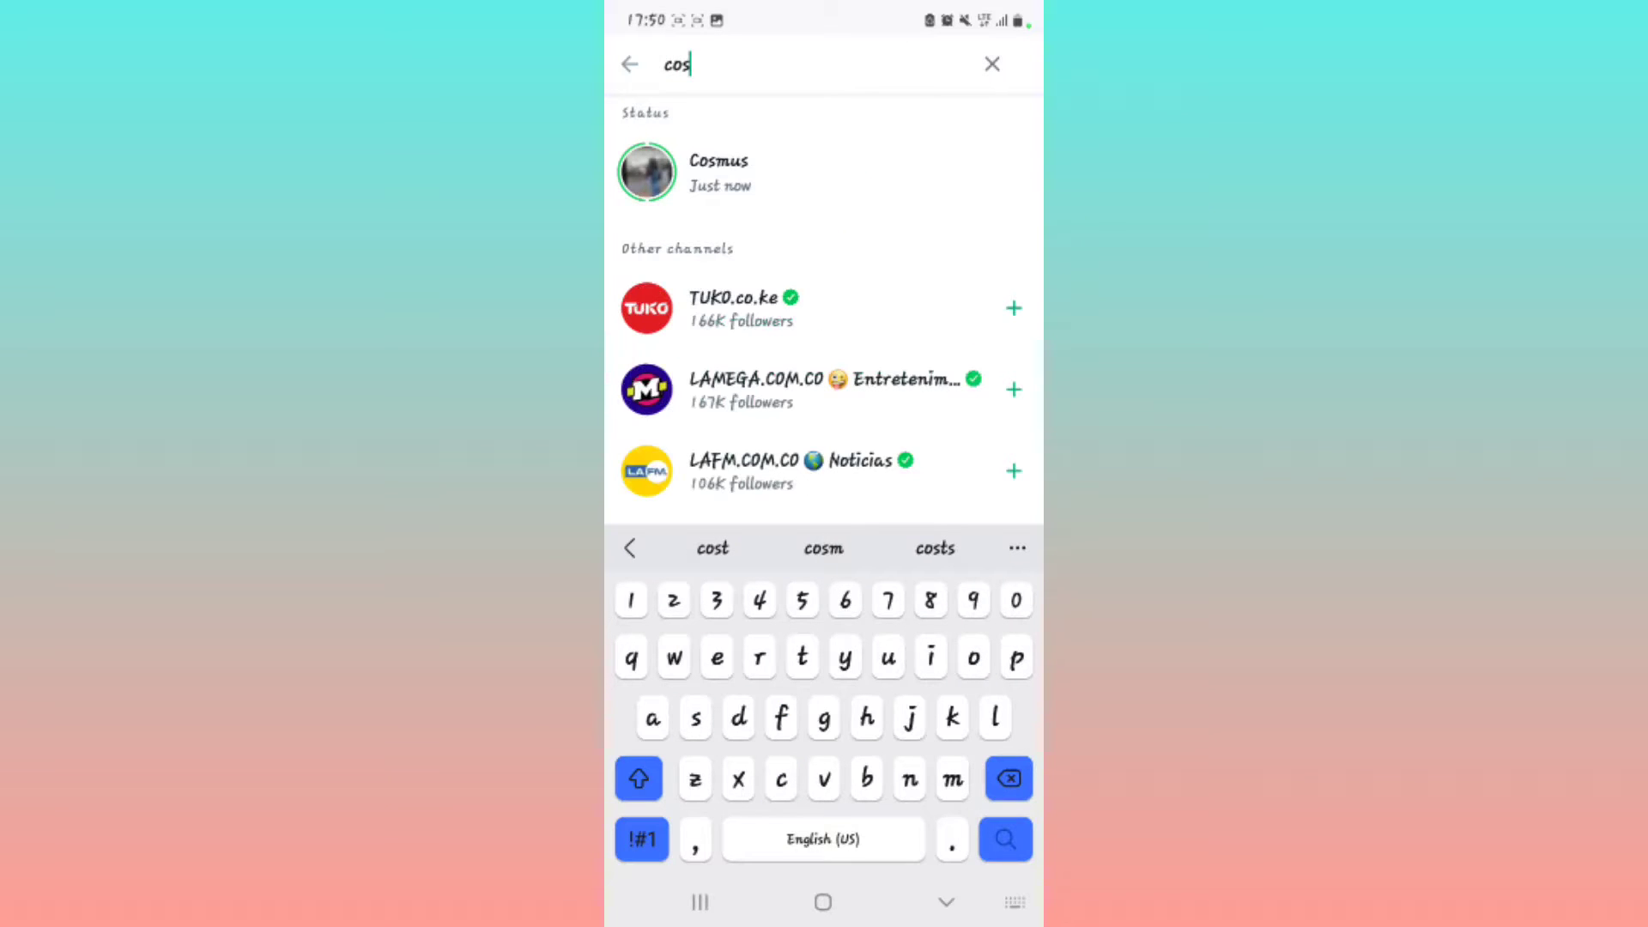
{"action": "key", "text": "Backspace"}
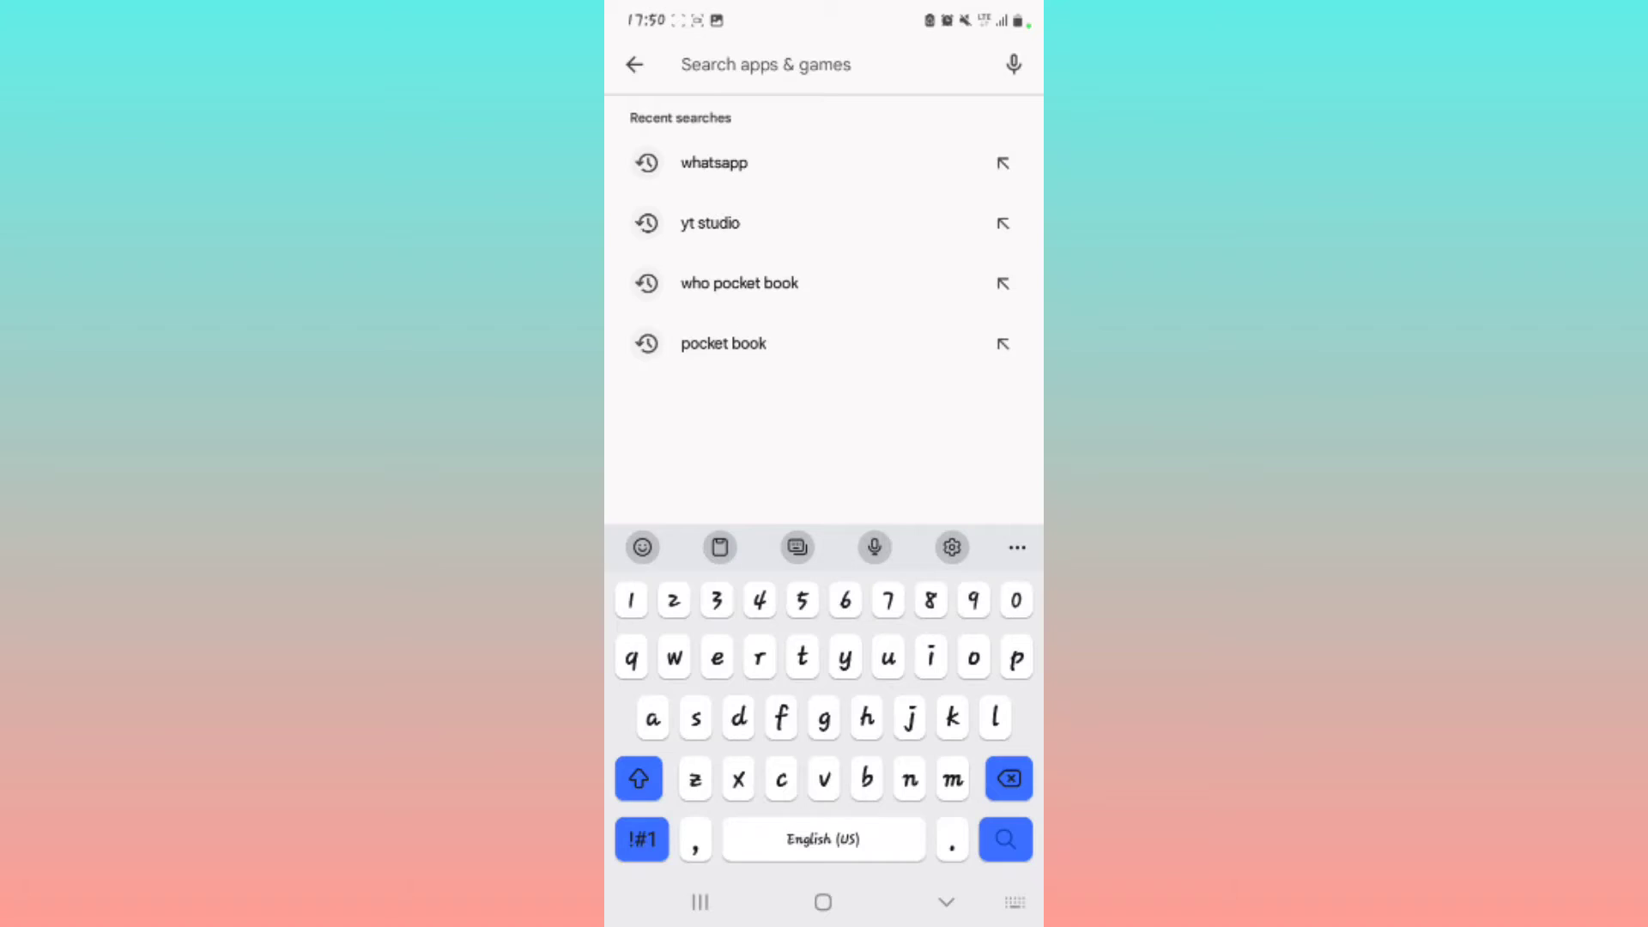
Step: Reuse the recent 'whatsapp' search to reach the WhatsApp Messenger listing, already installed
{"action": "left_click", "coordinate": [714, 161]}
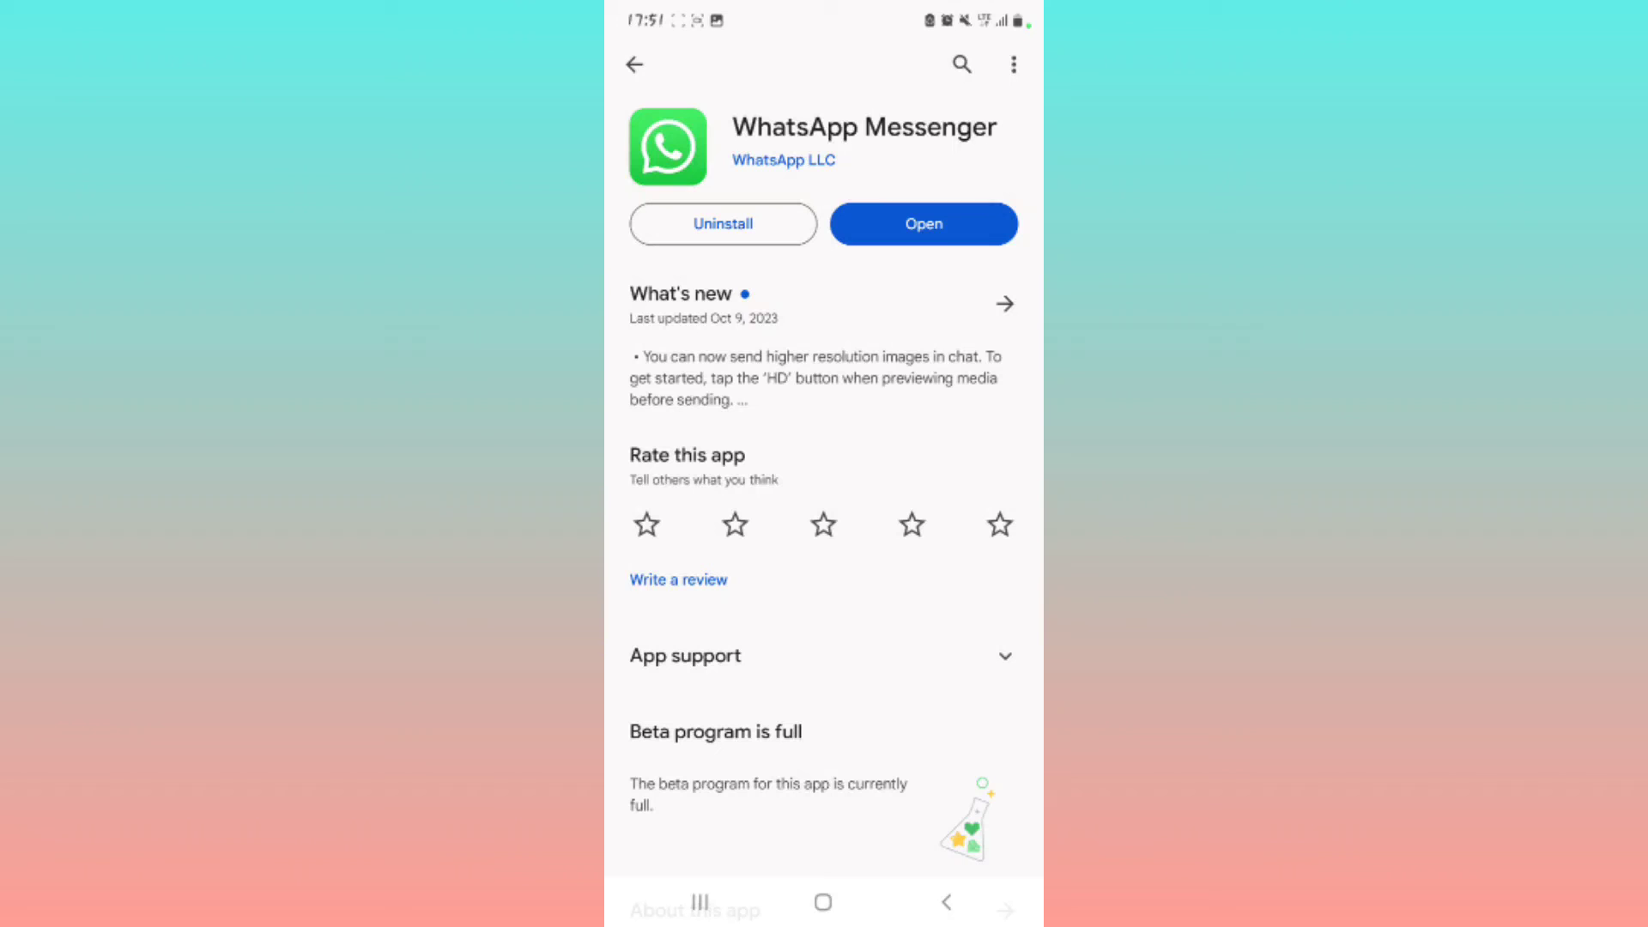
Step: Launch WhatsApp, revisit Chats then Updates, and search "cosm" to surface Cosmus's status again
{"action": "left_click", "coordinate": [922, 223]}
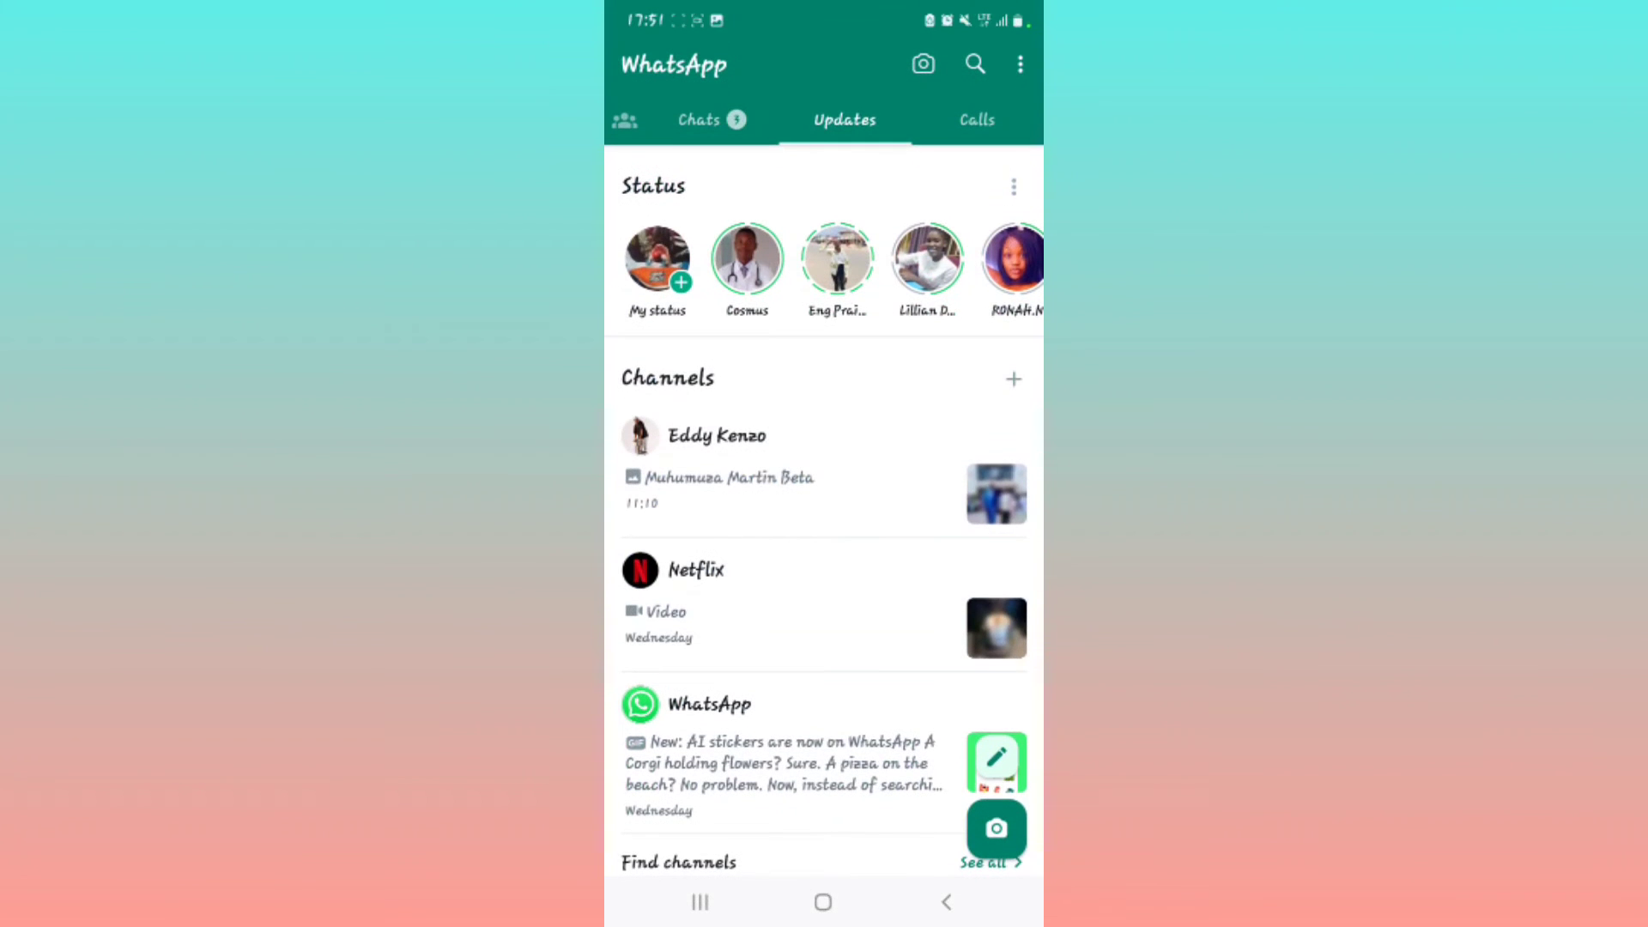
{"action": "left_click", "coordinate": [712, 119]}
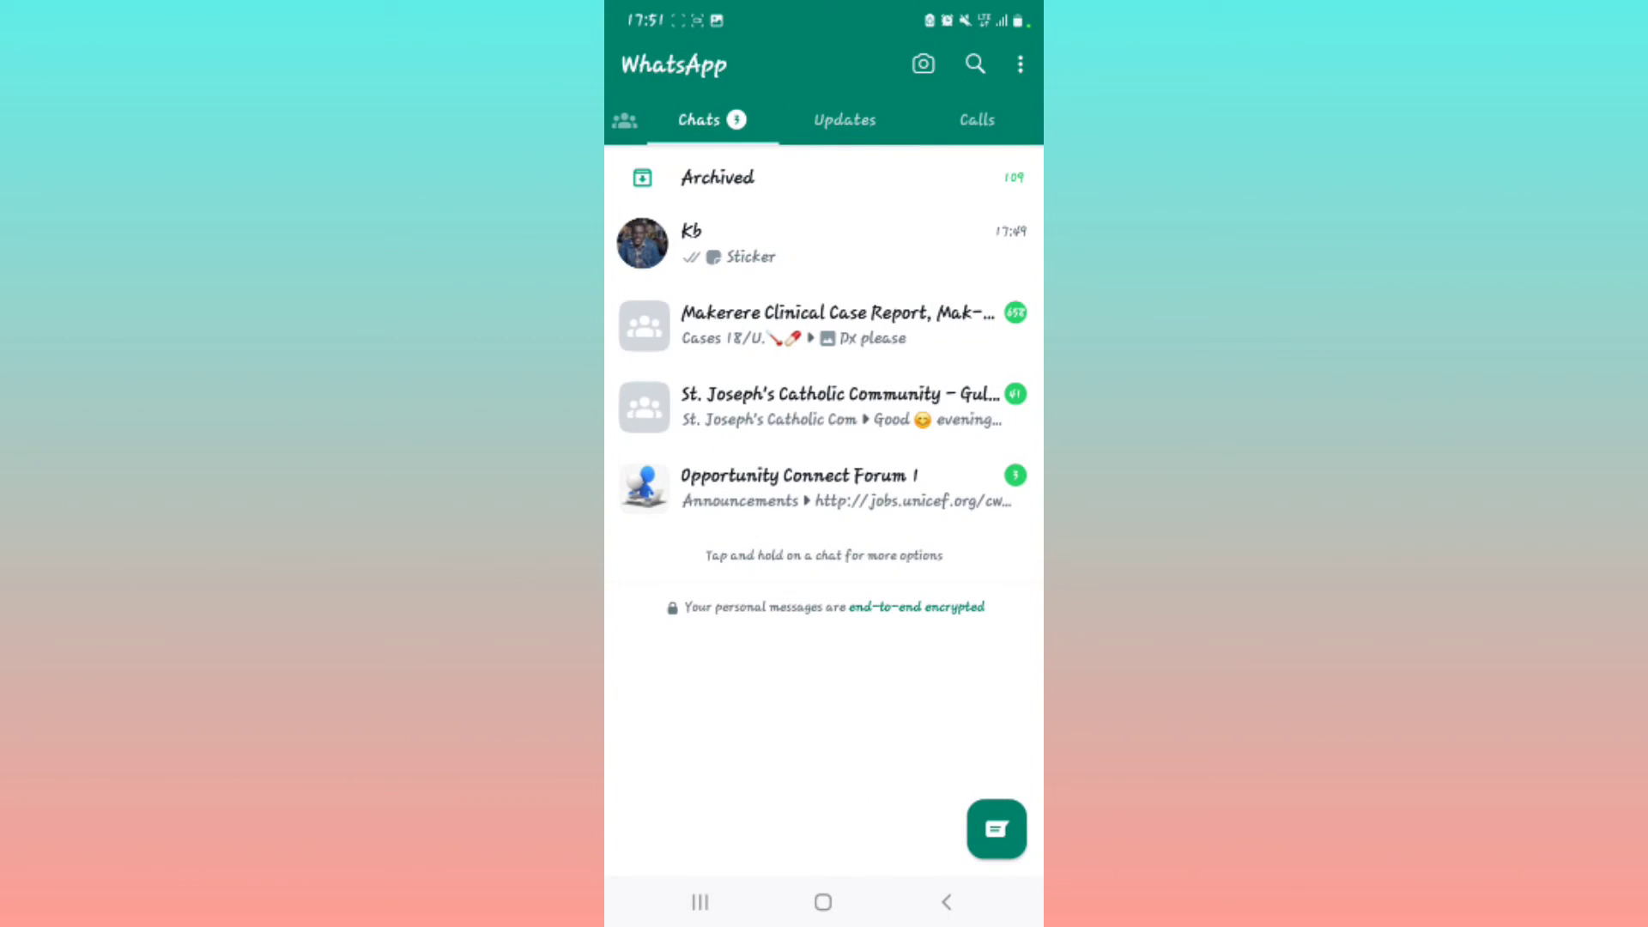
{"action": "left_click", "coordinate": [843, 119]}
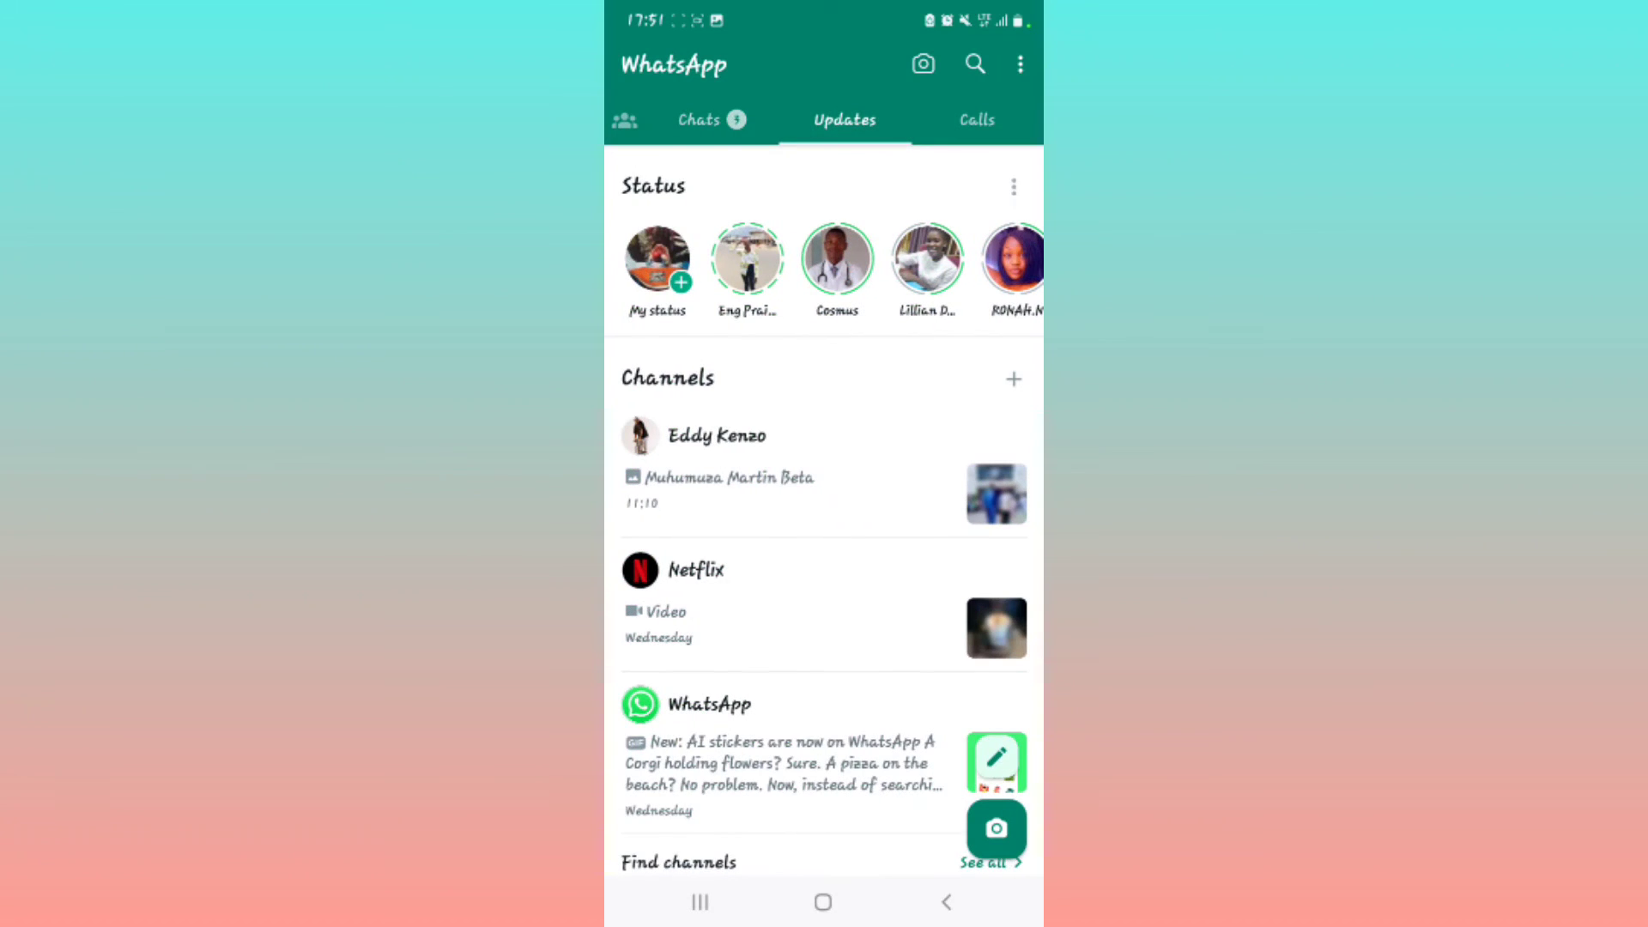
{"action": "left_click", "coordinate": [975, 63]}
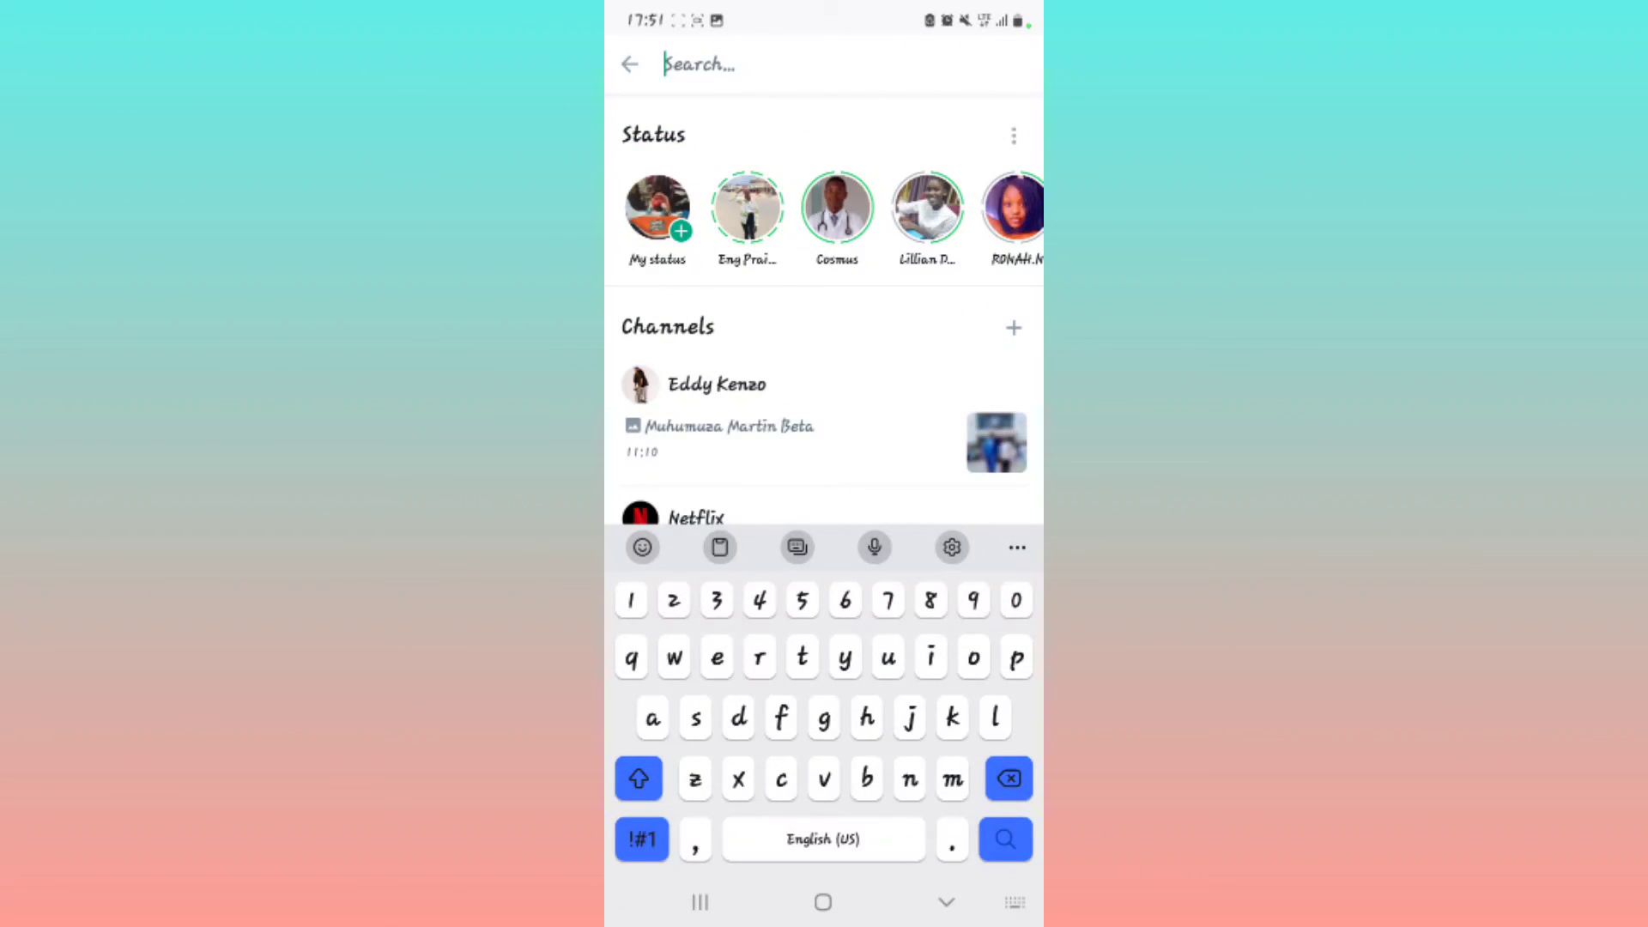
{"action": "type", "text": "cosm"}
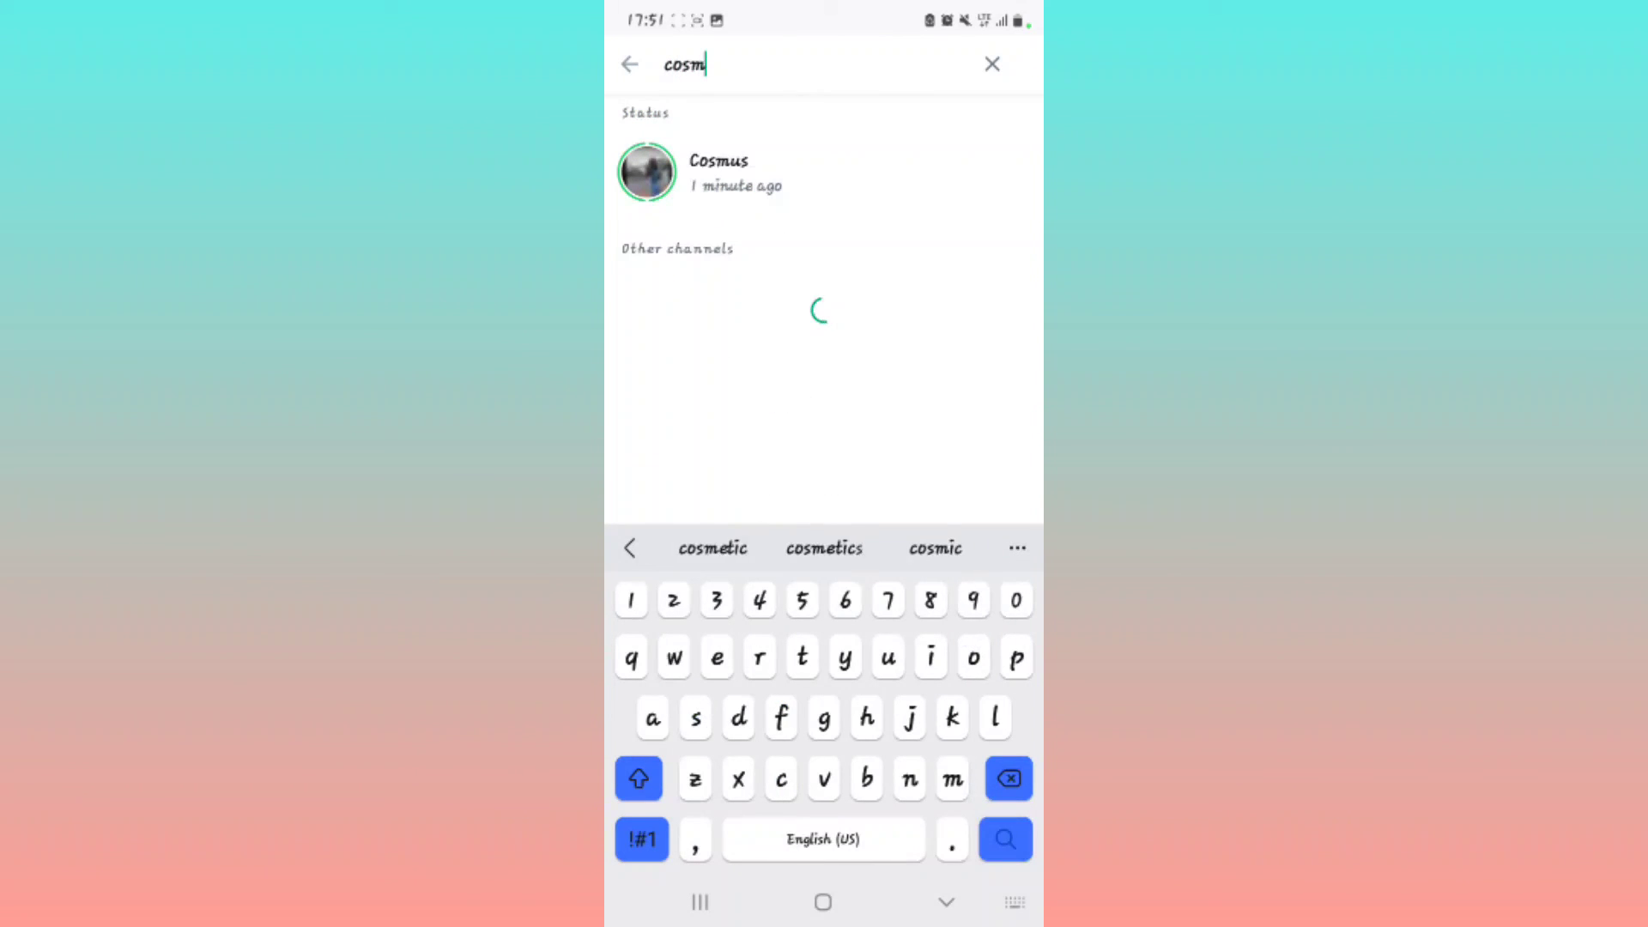